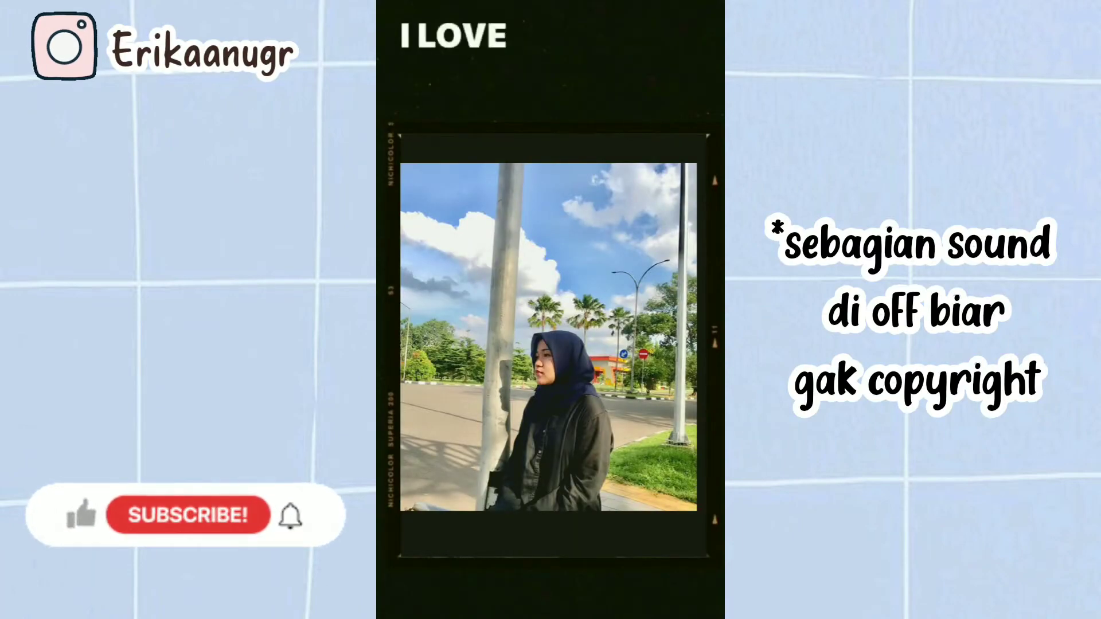
Play the finished film-frame lyric video preview, then launch CapCut
click(74, 519)
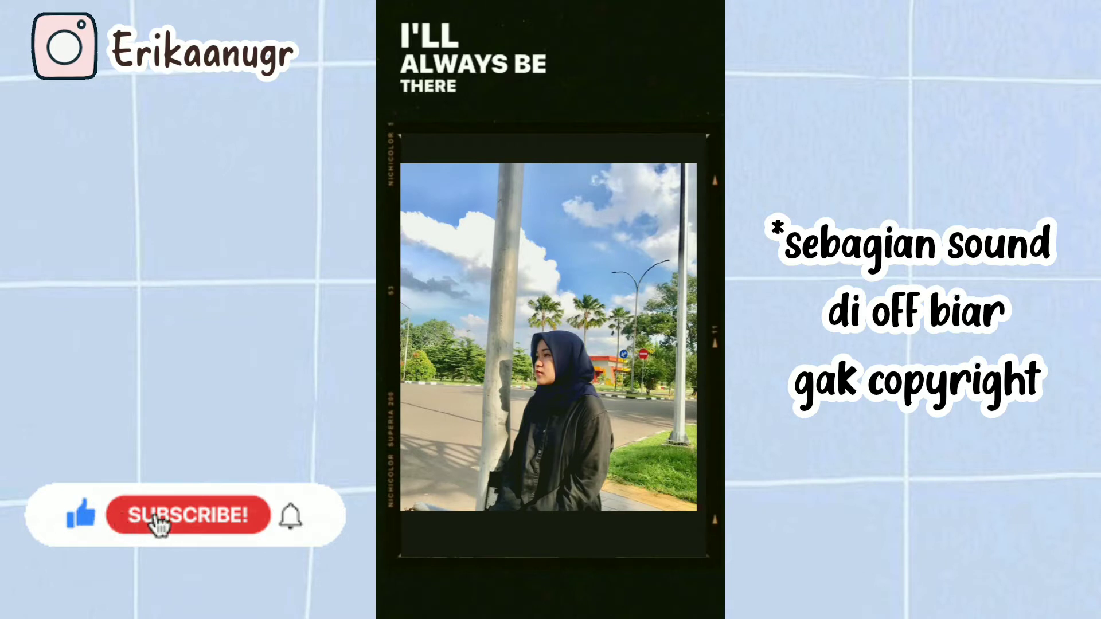
click(187, 515)
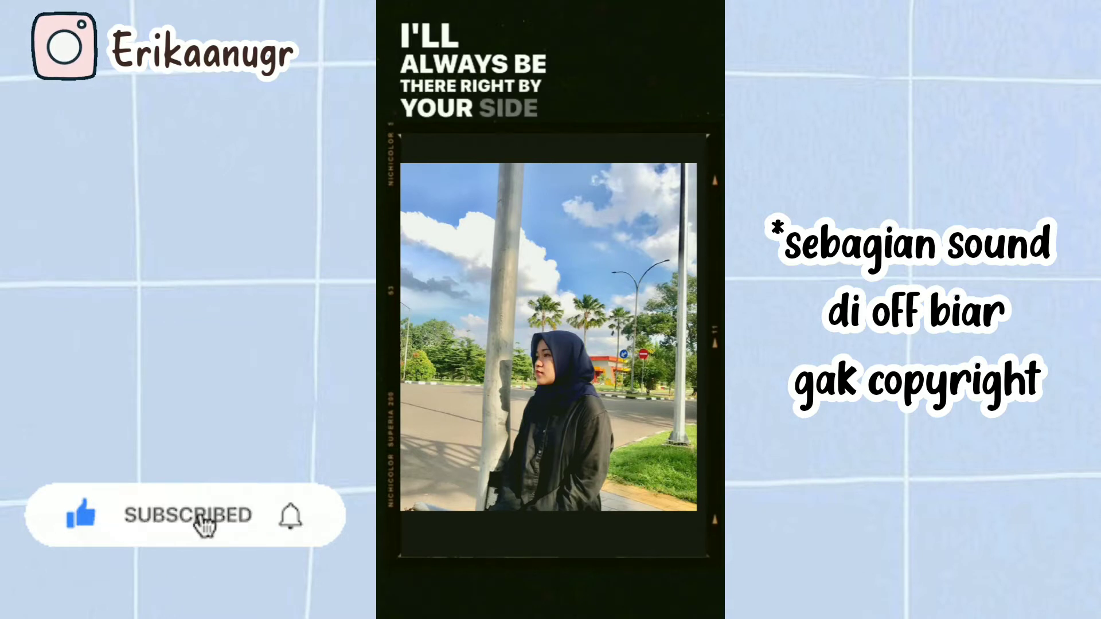
mouse_move(291, 520)
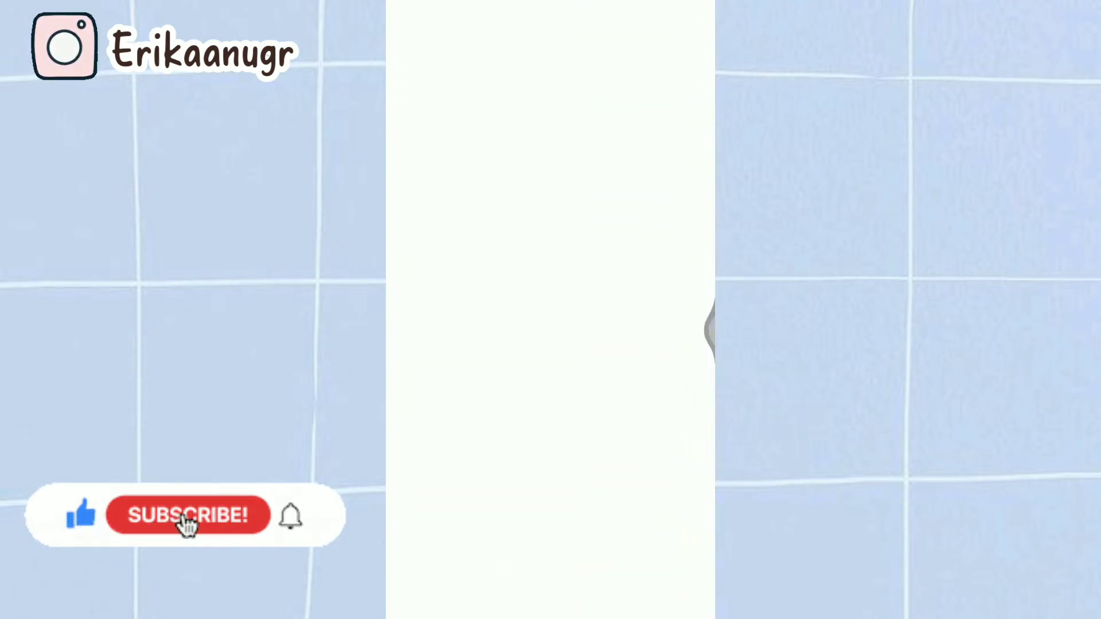
Create a new project from the 00:15 film-frame template clip in Album
click(187, 515)
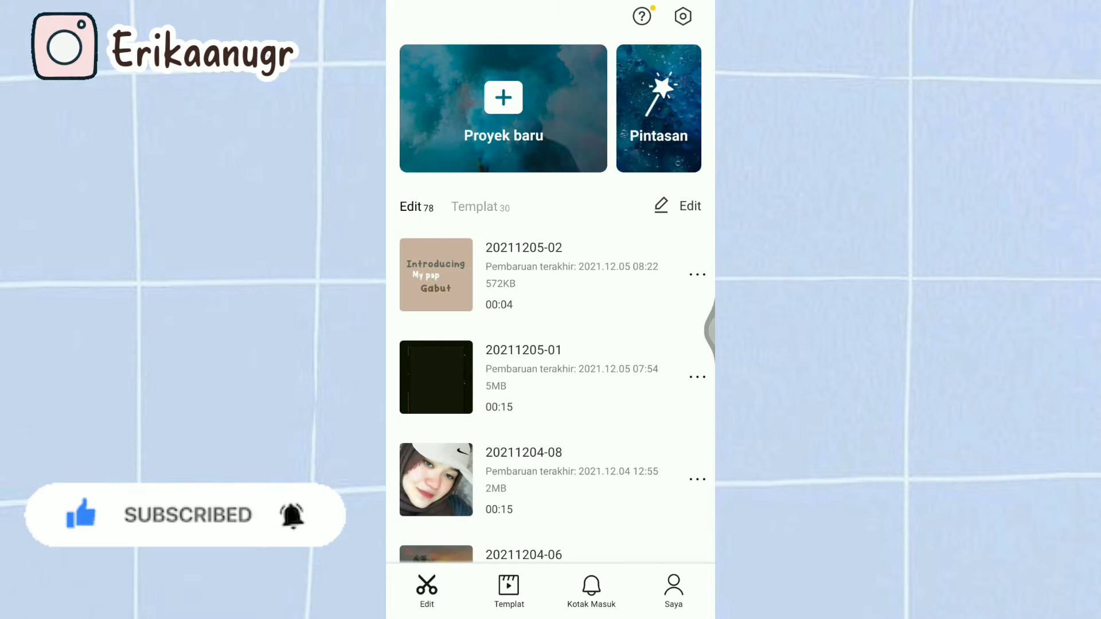
click(502, 108)
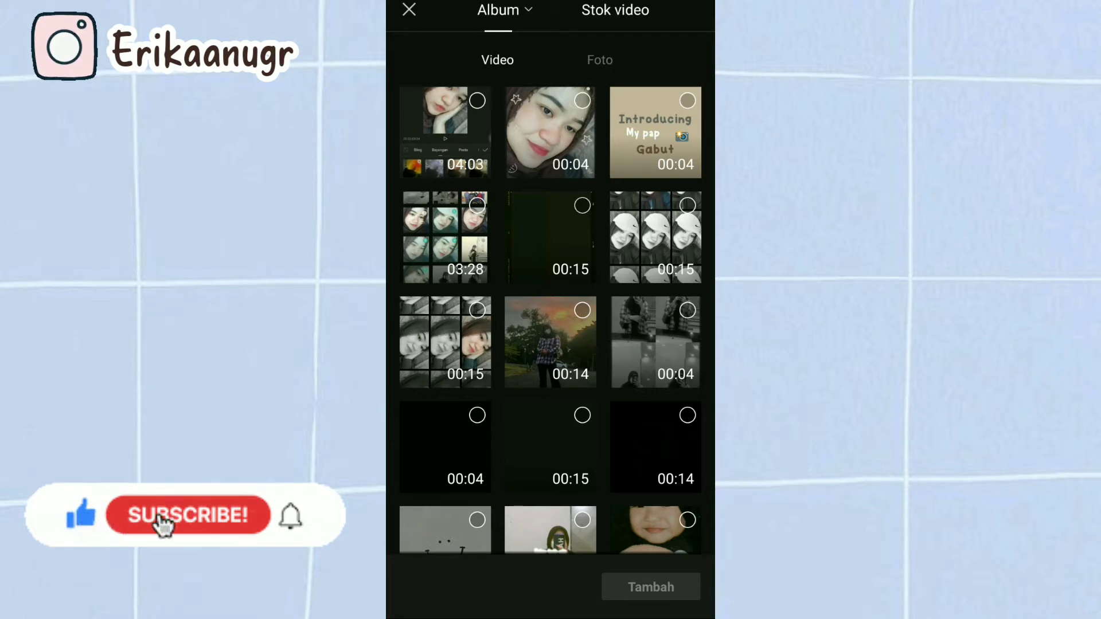
click(550, 237)
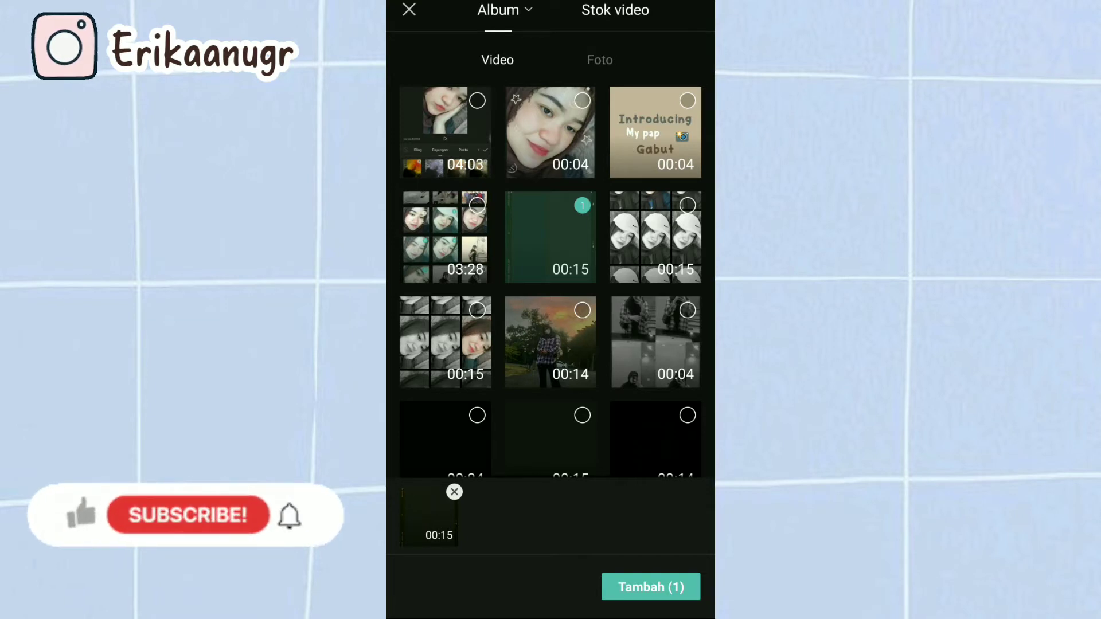
click(649, 587)
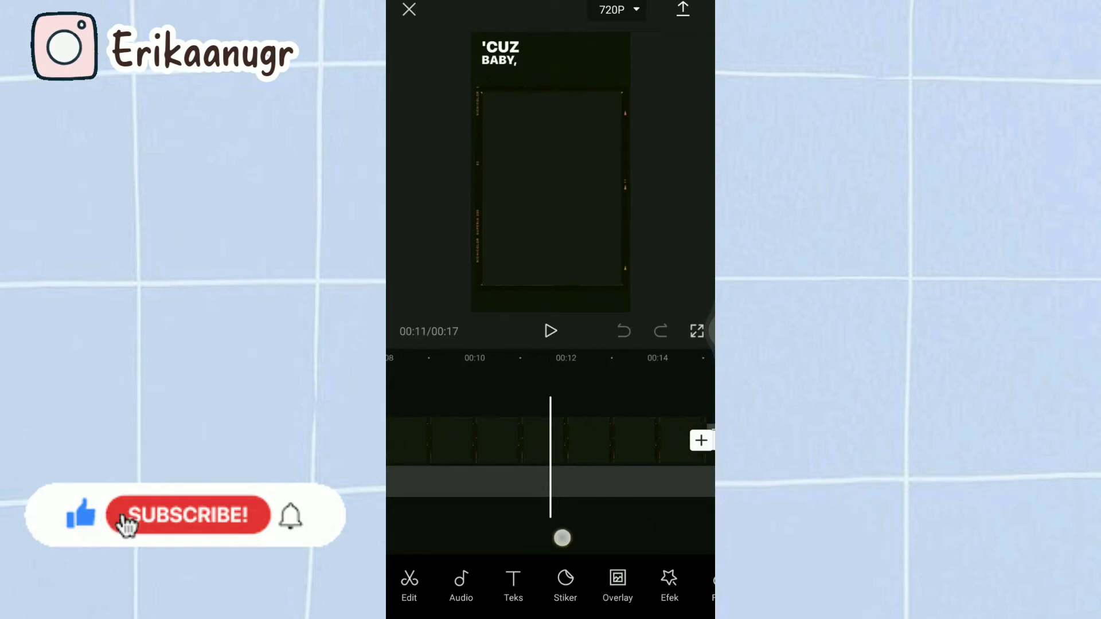
Bring up the Format choices to set the project to 9:16
click(588, 440)
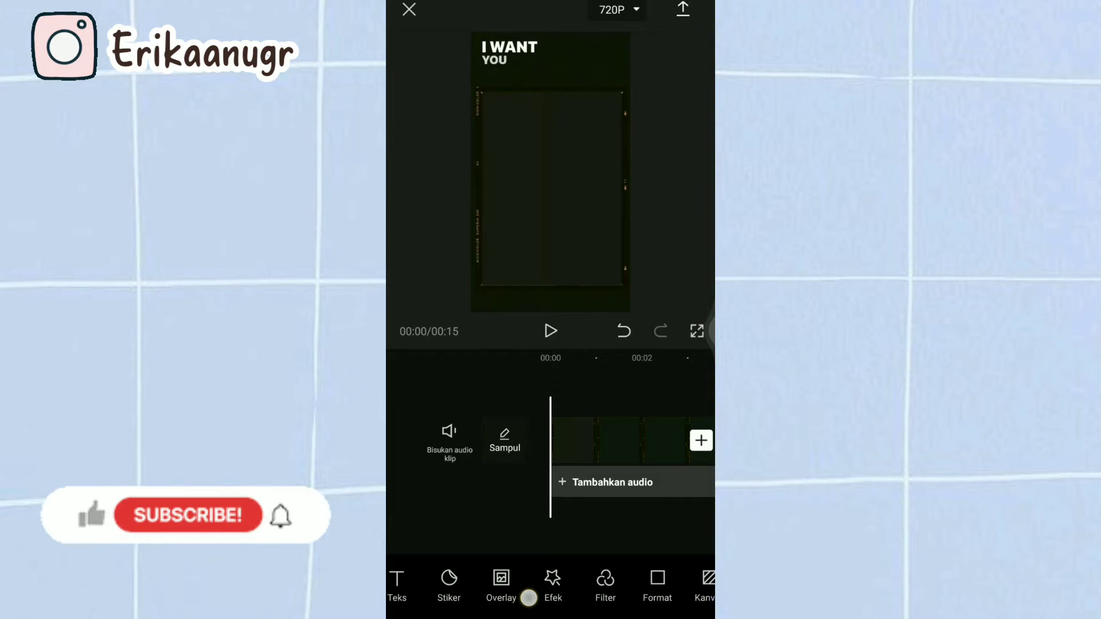
click(656, 586)
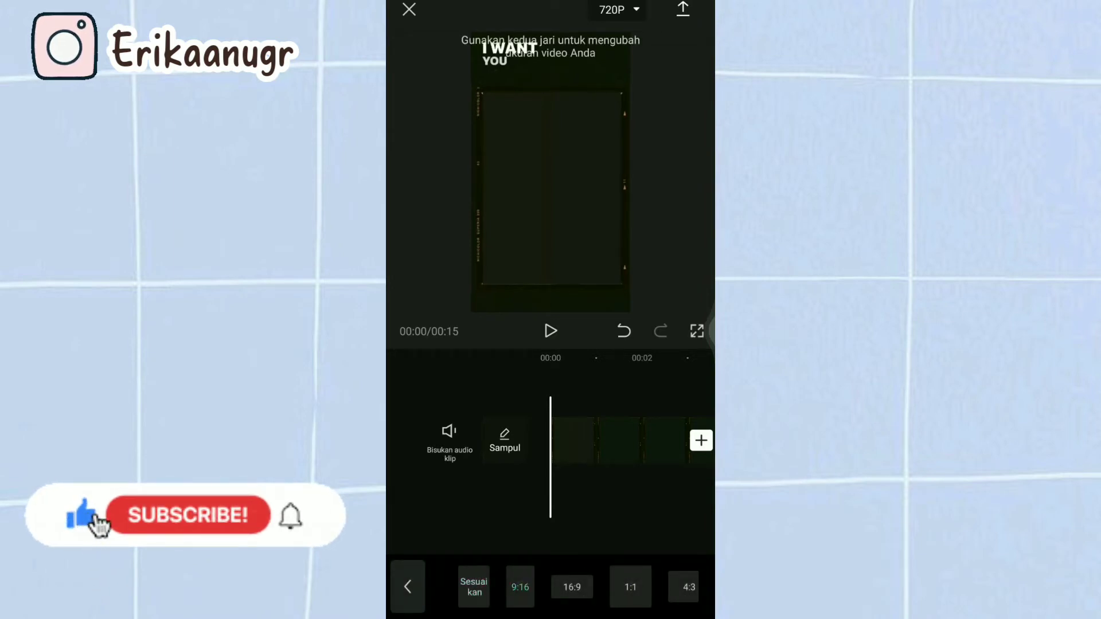
mouse_move(189, 525)
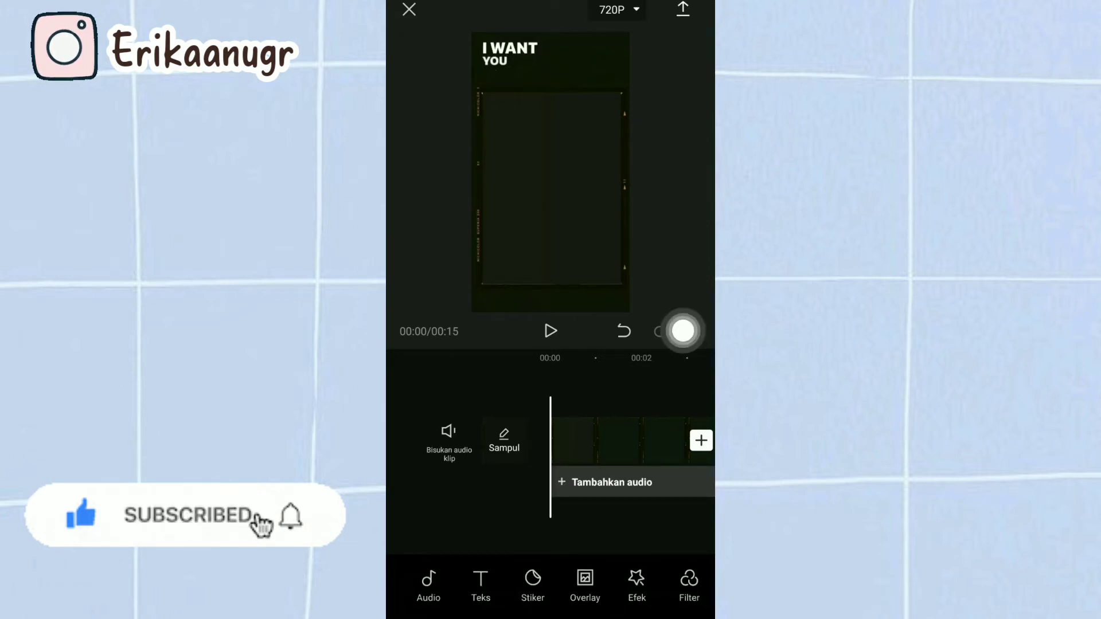
mouse_move(292, 519)
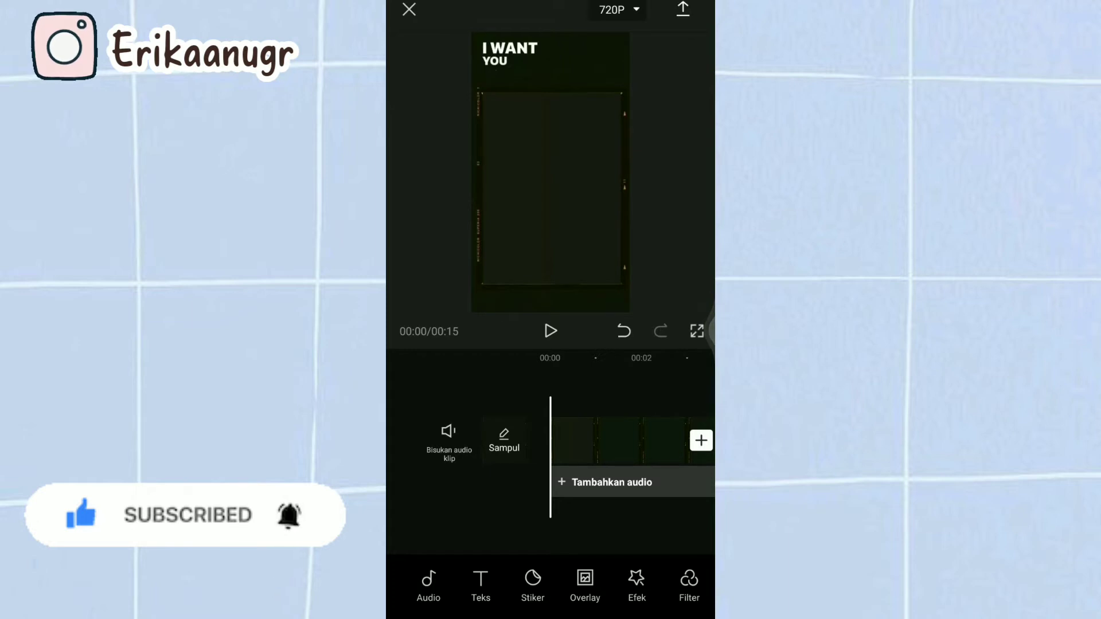
Add the photo of the woman beside the pole as an overlay on the template
click(584, 586)
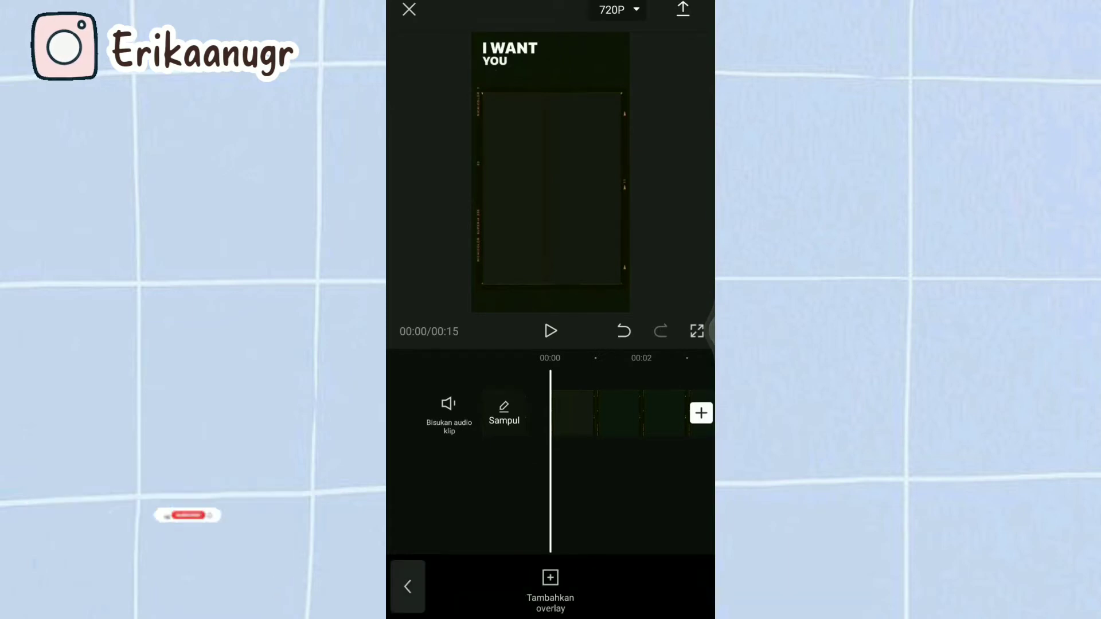
click(549, 578)
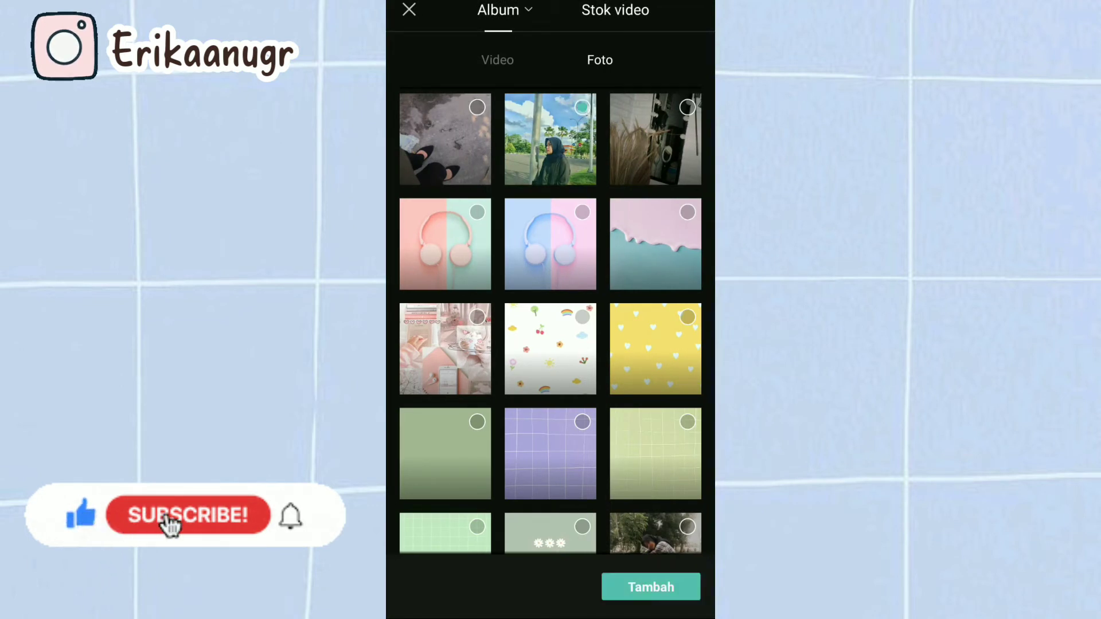
click(649, 587)
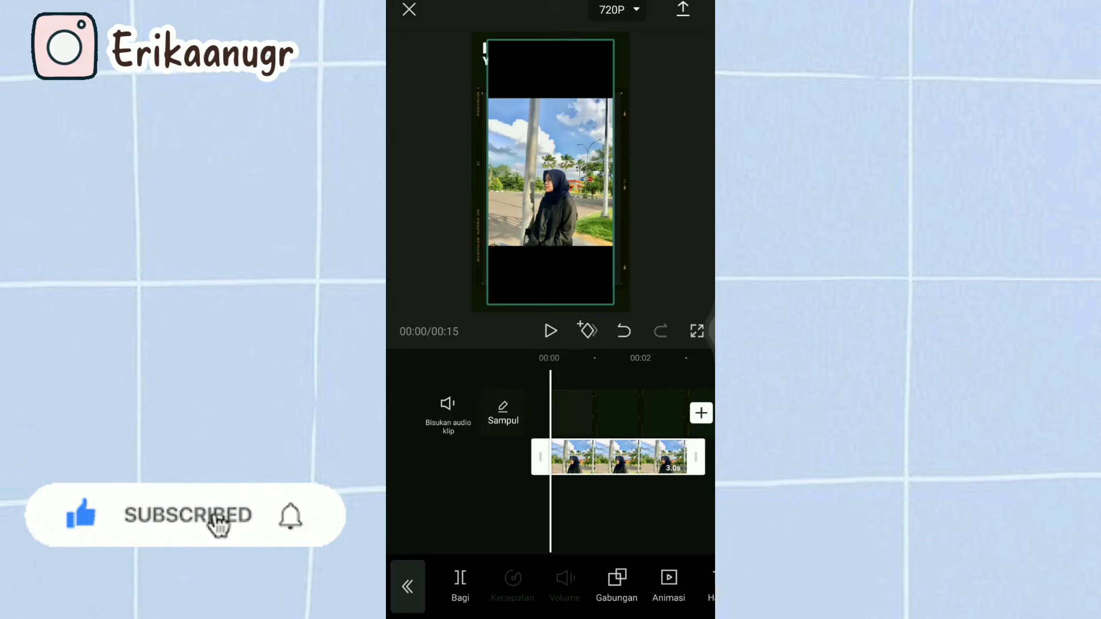
mouse_move(291, 517)
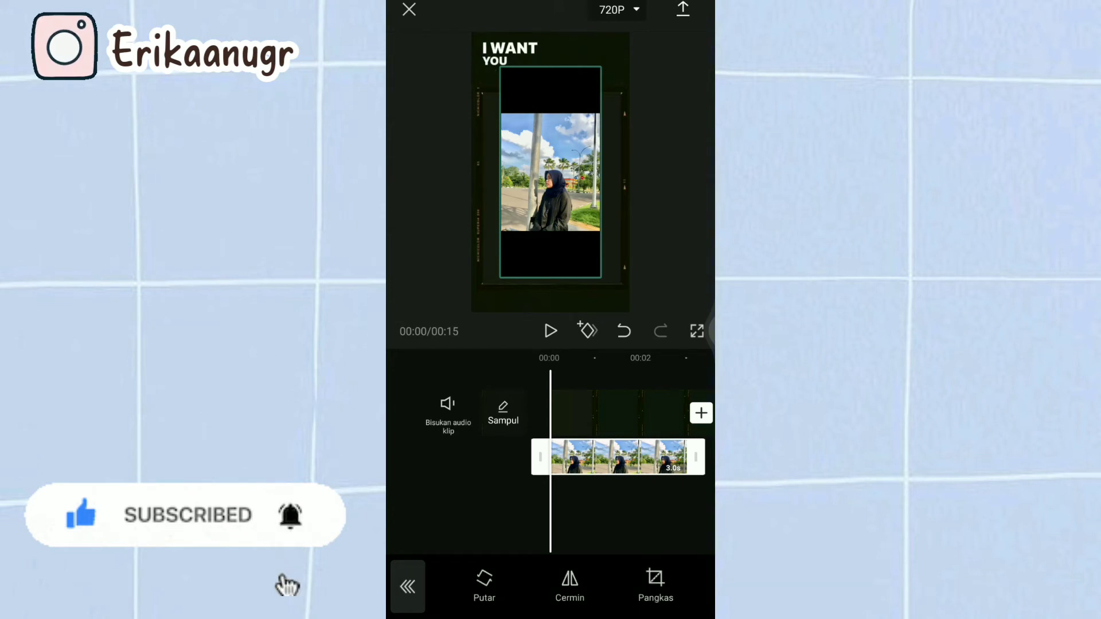
Crop the overlay photo with Pangkas and confirm so it fills the film-frame window
click(655, 587)
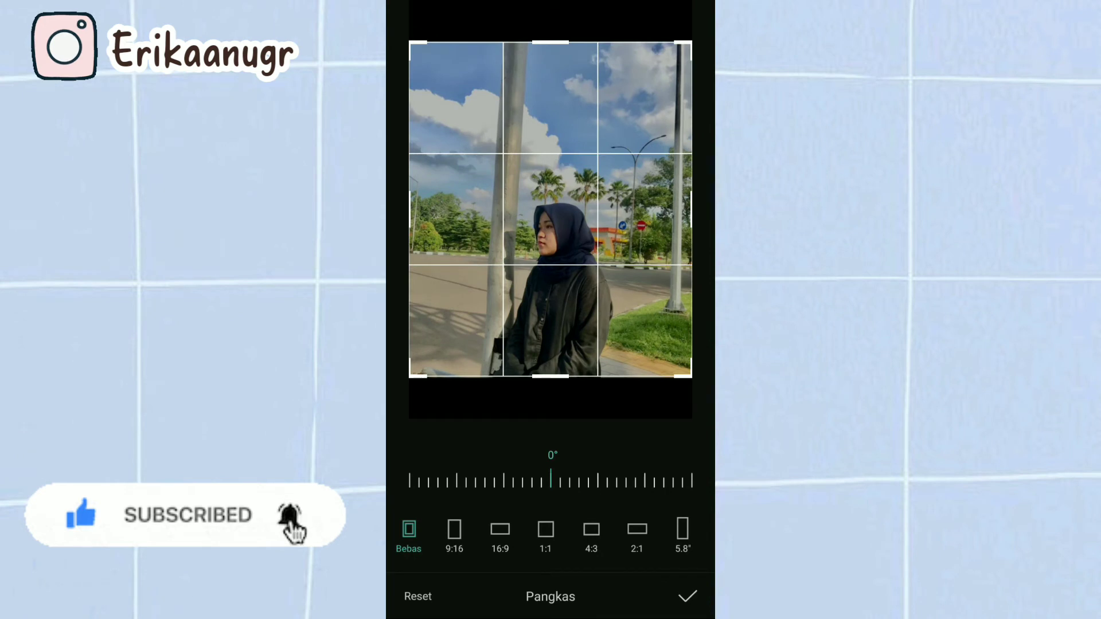
click(687, 596)
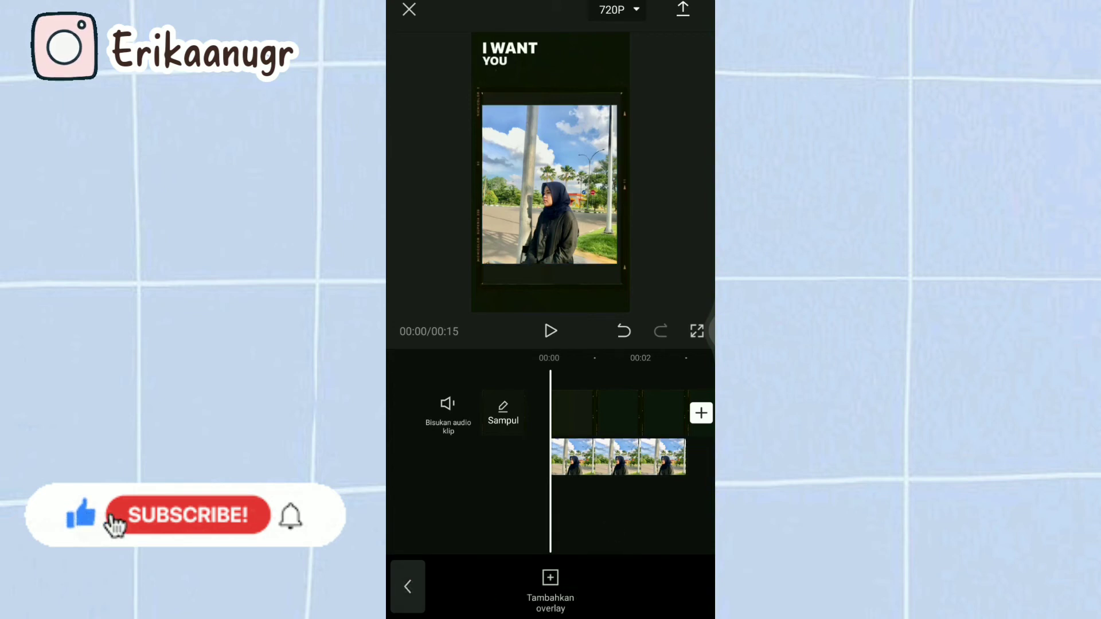
Preview the edit, then bring up the resolution and frame-rate export settings
click(618, 456)
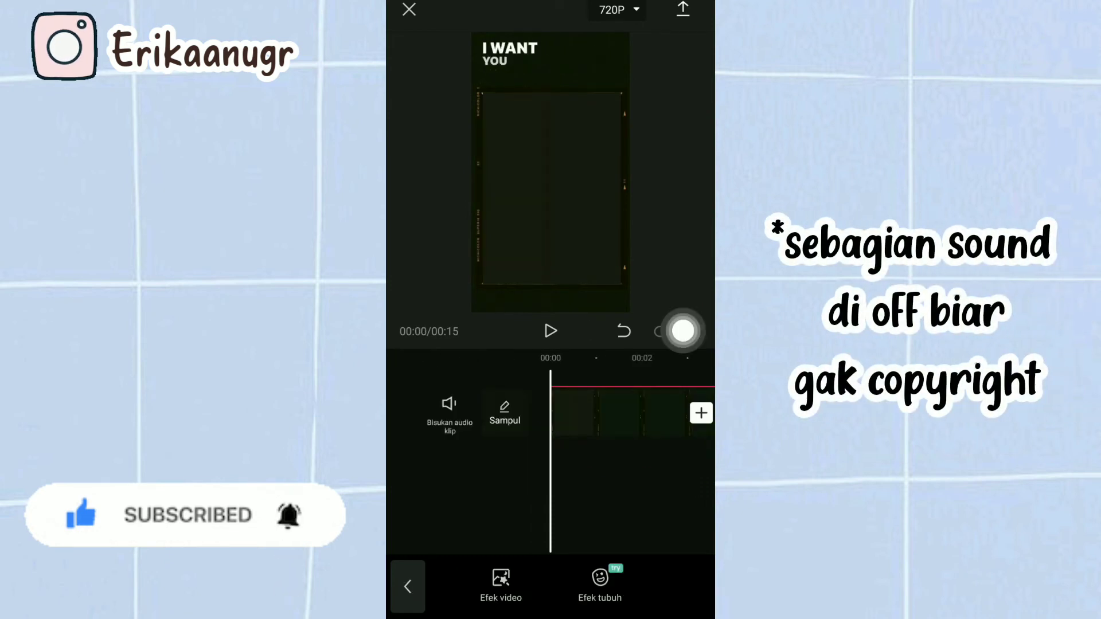
click(550, 331)
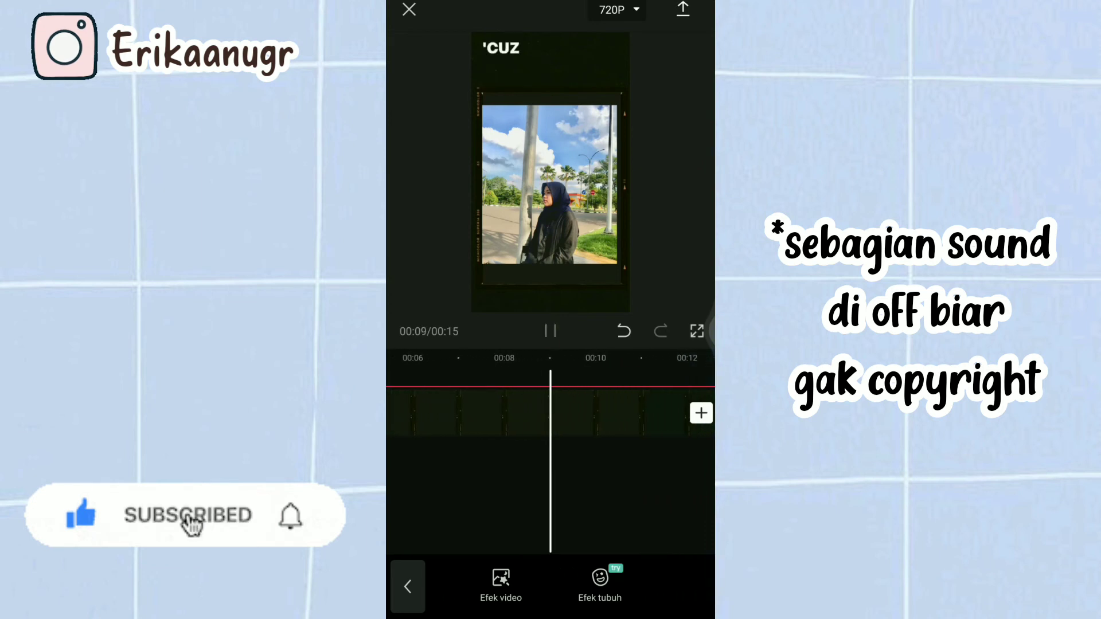
click(550, 331)
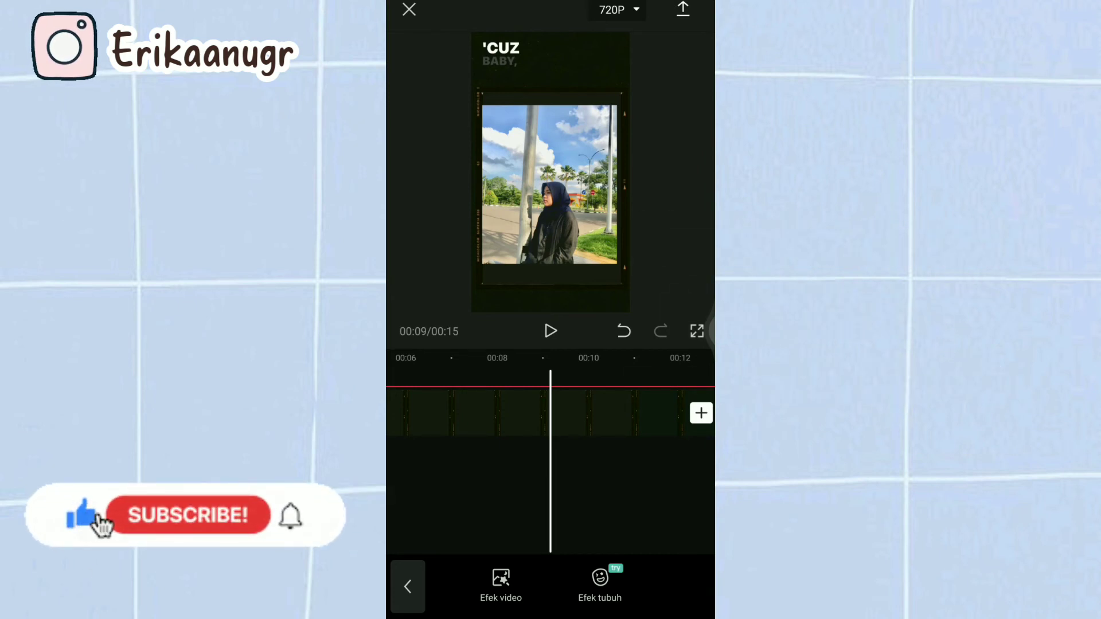
click(616, 10)
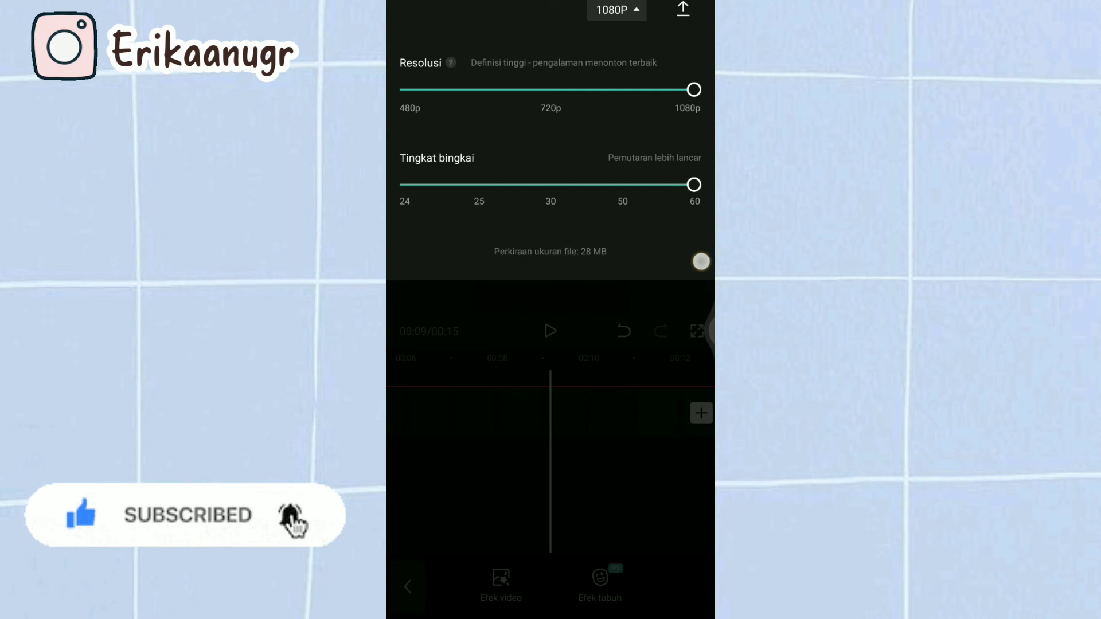
Set the frame rate to 60 fps and export the finished 1080p video
click(700, 261)
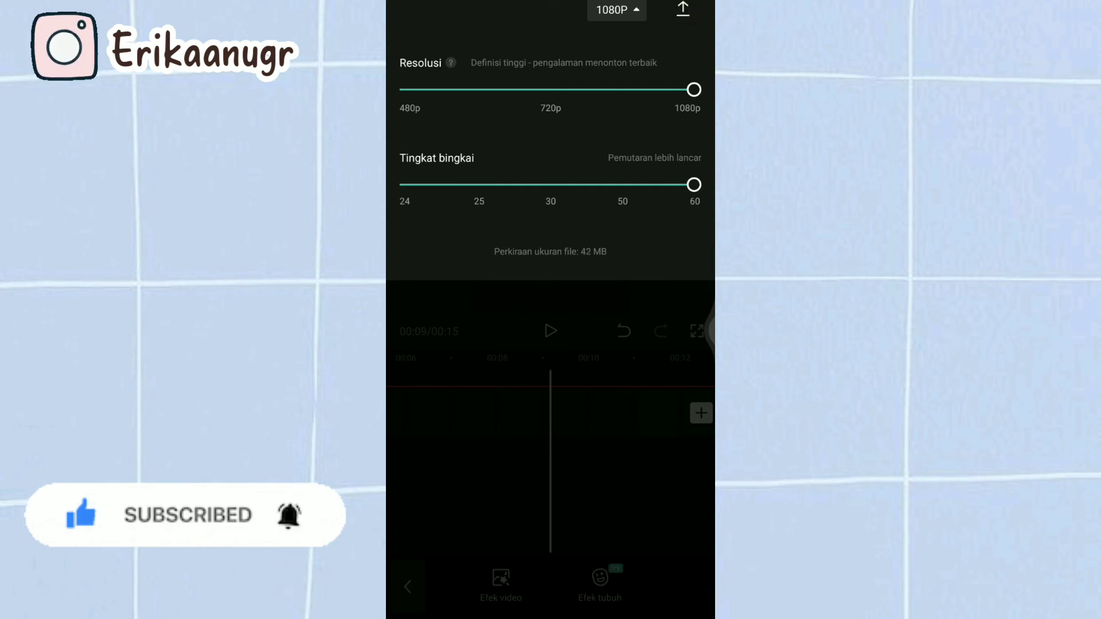
click(682, 9)
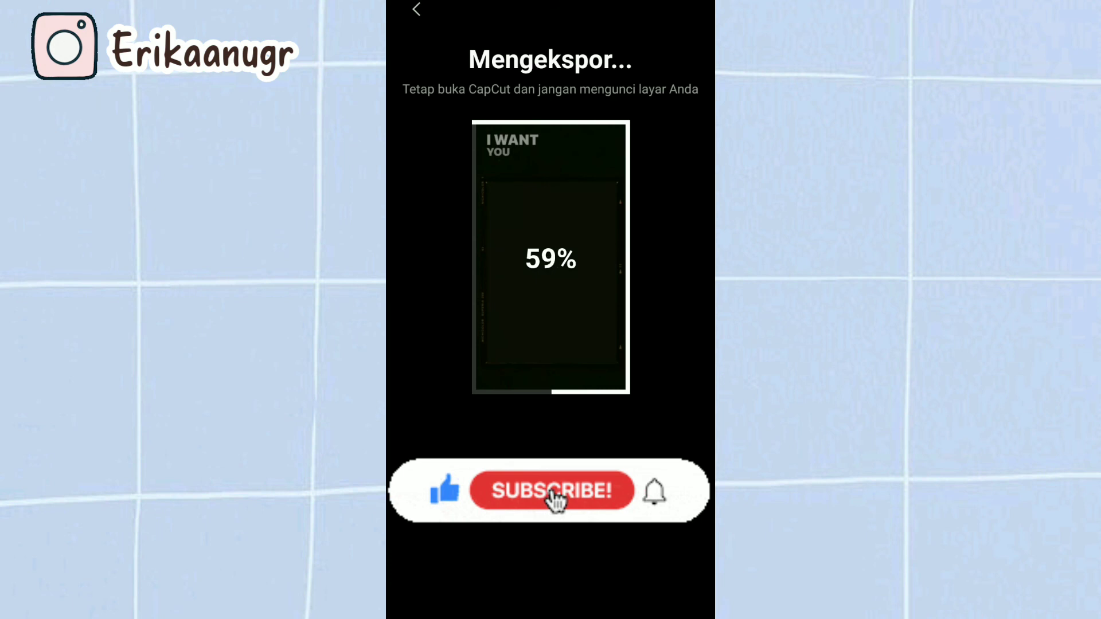
click(552, 491)
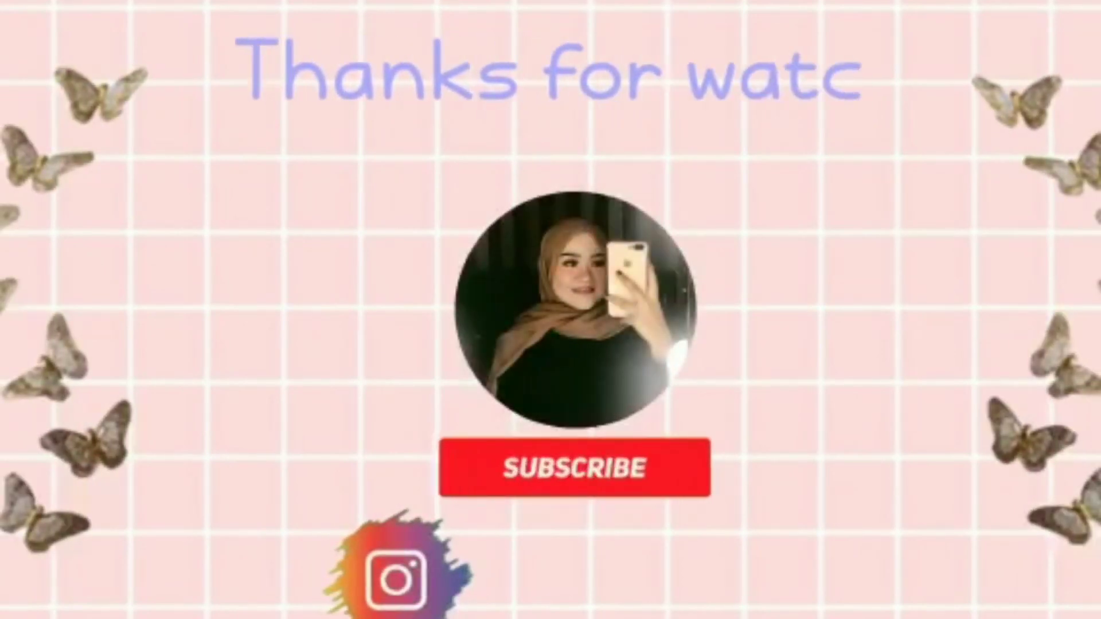
click(574, 468)
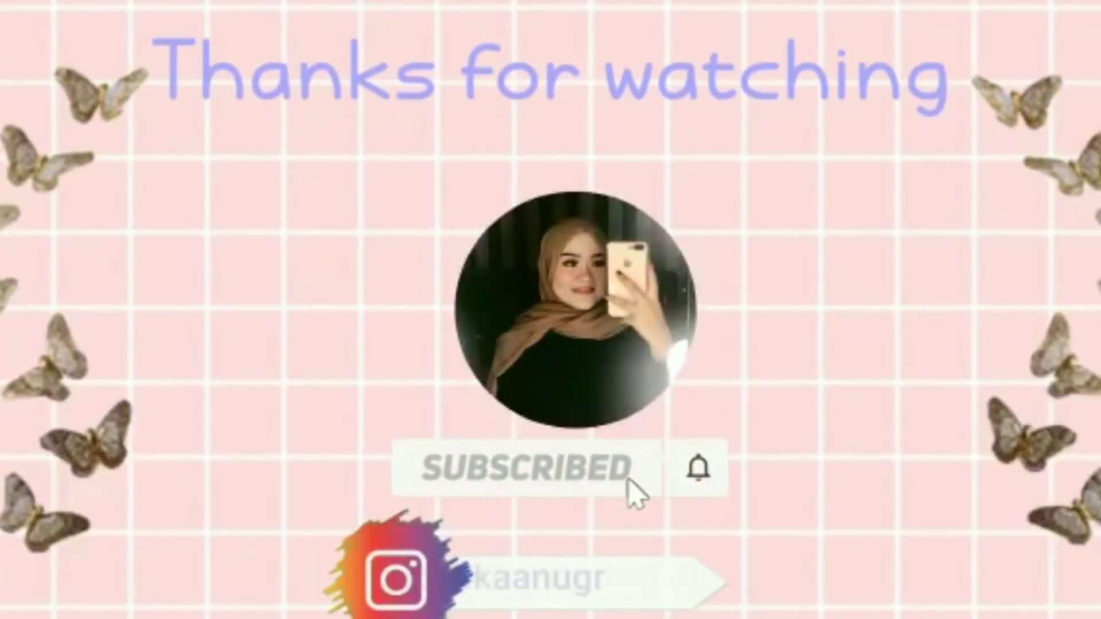